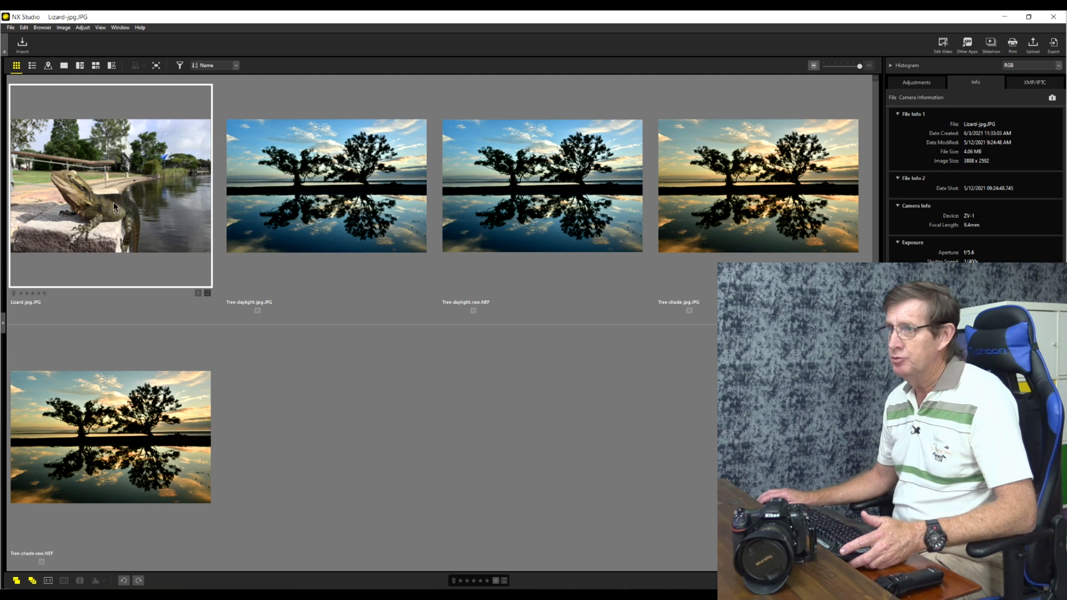
mouse_move(107, 226)
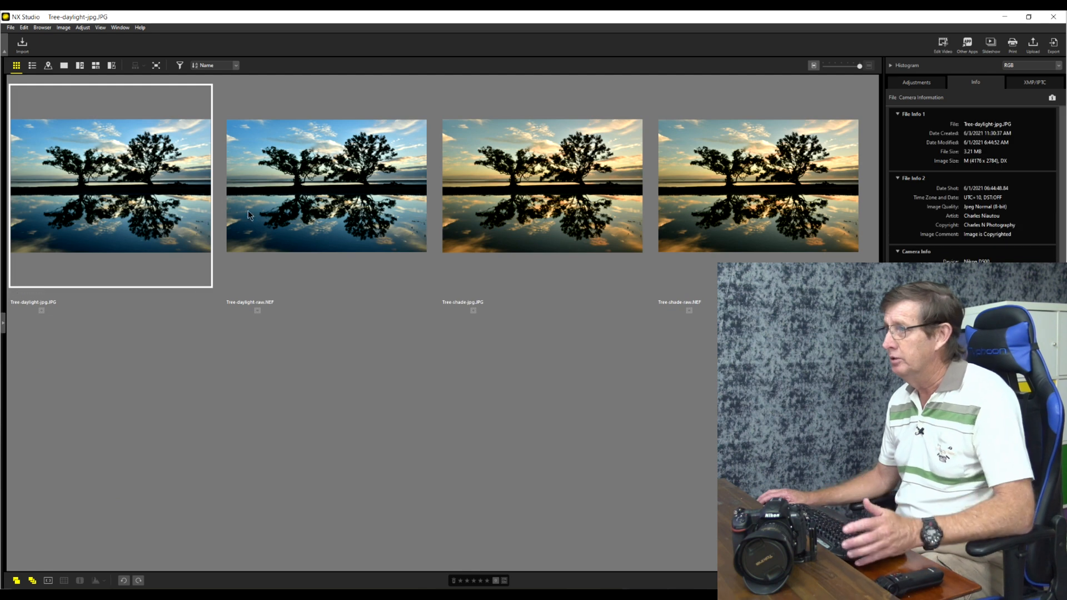
Switch the right-hand panel from Info to Adjustments for the daylight JPEG
left_click(915, 82)
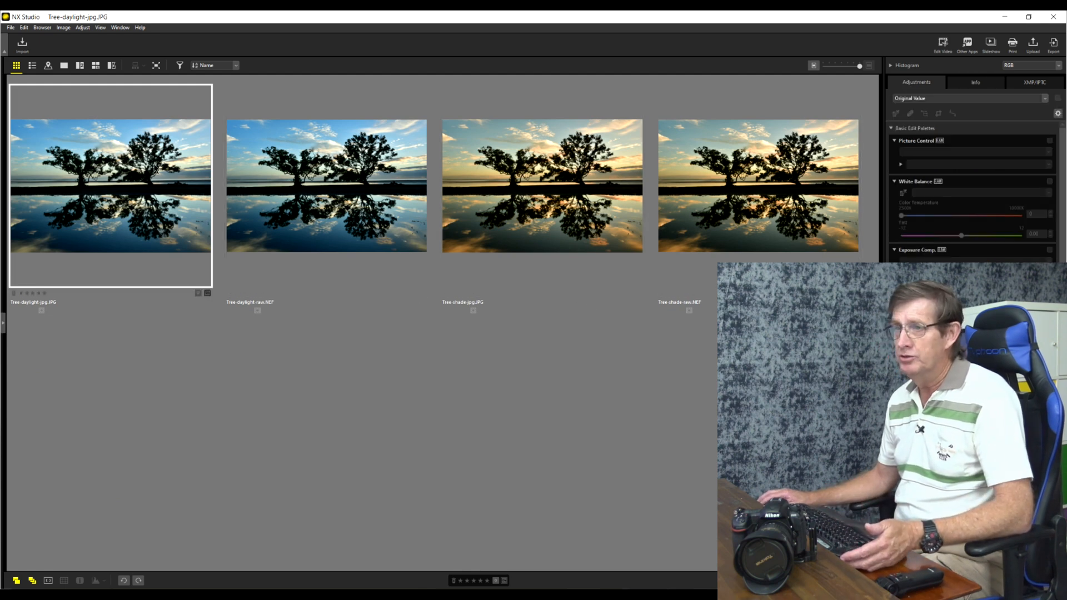
left_click(327, 192)
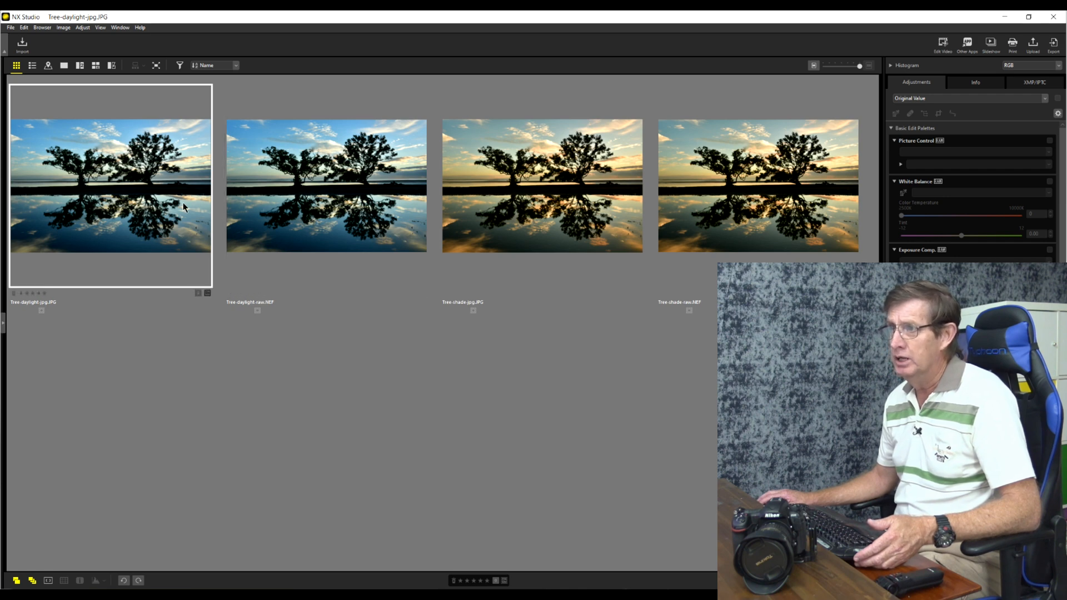
mouse_move(40, 310)
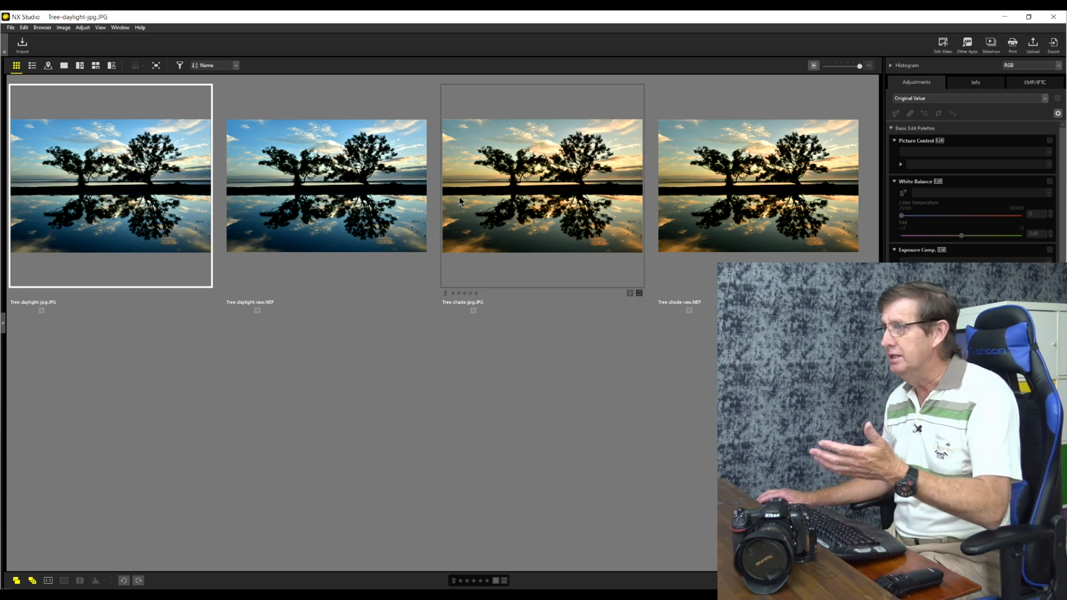
mouse_move(627, 211)
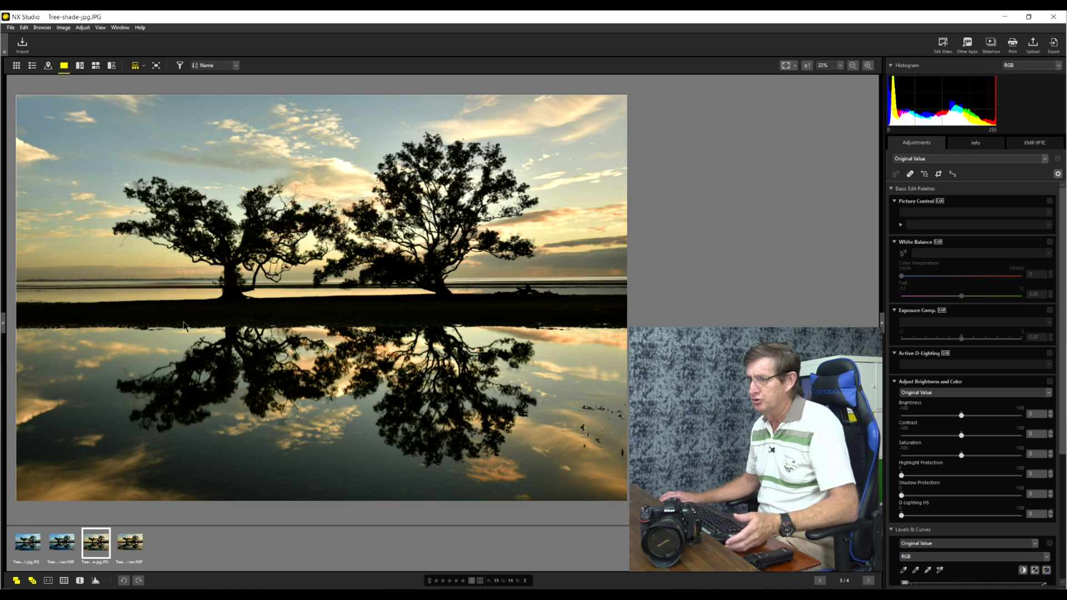
Open the Tree-shade raw NEF from the filmstrip in the viewer
left_click(130, 544)
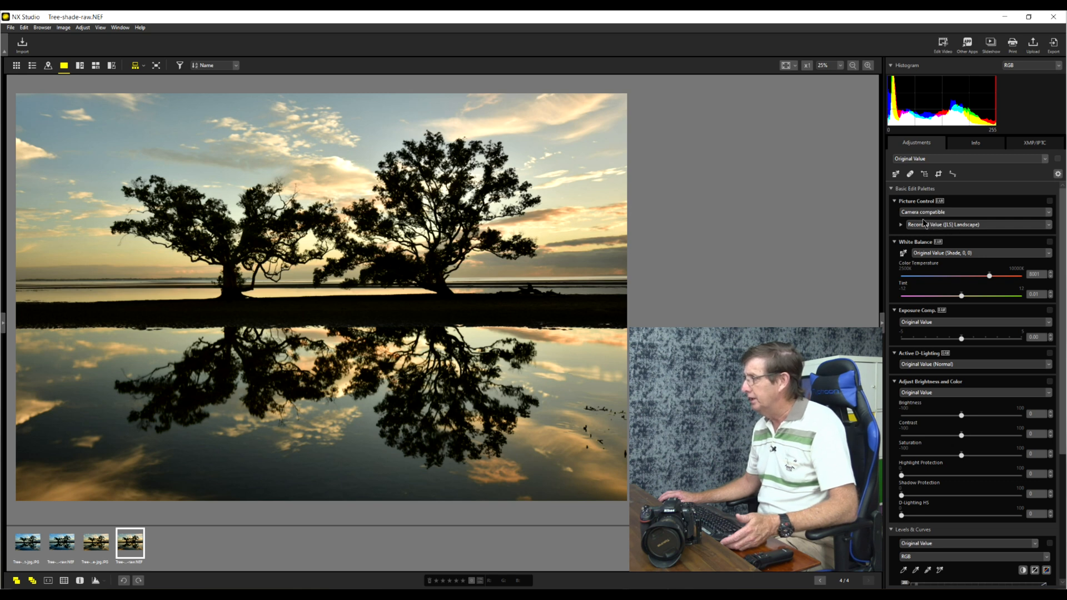
Test the raw NEF's Picture Control, temperature and exposure sliders, then open the Tree-shade JPEG
left_click(976, 225)
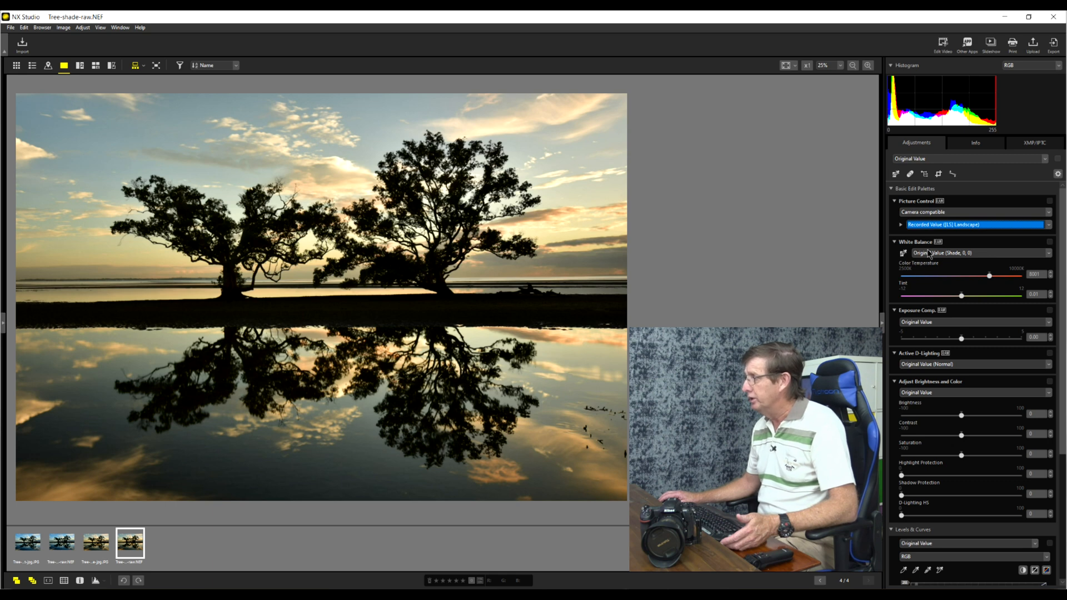
mouse_move(989, 275)
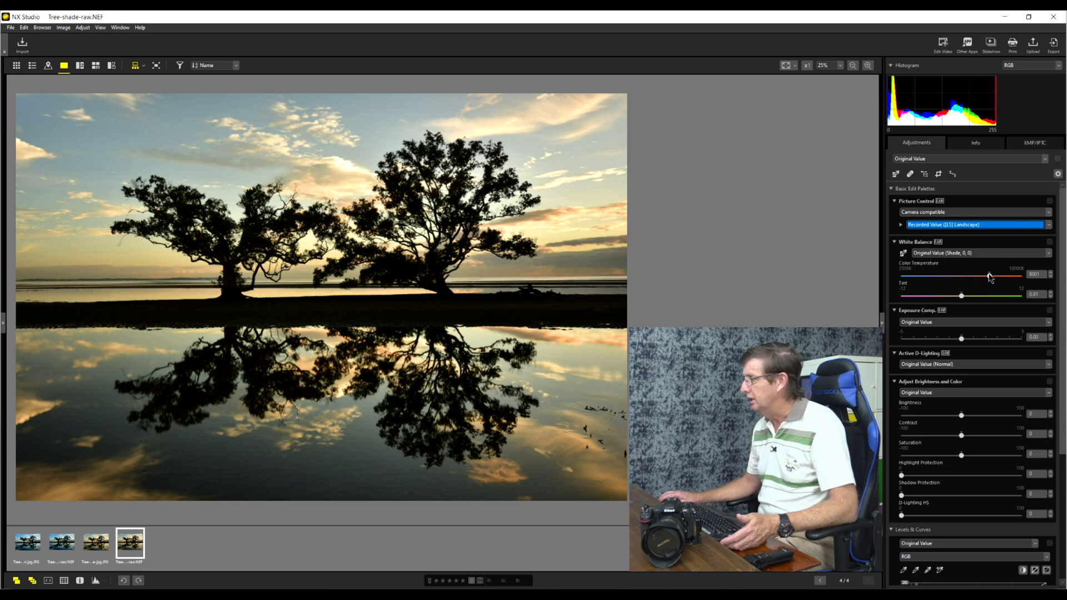
left_click_drag(988, 277, 969, 275)
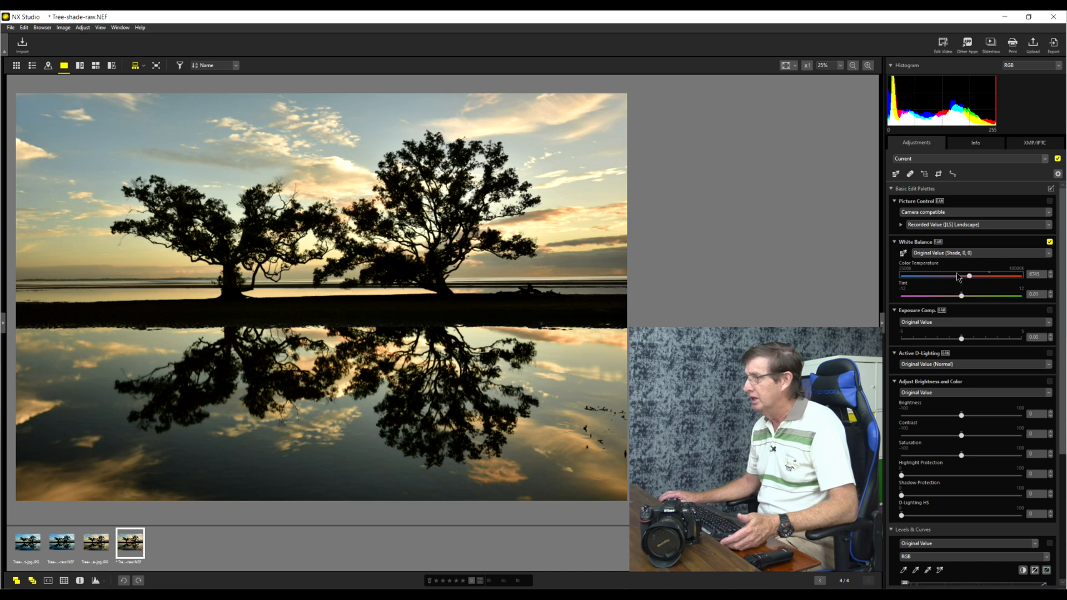
left_click_drag(969, 275, 945, 276)
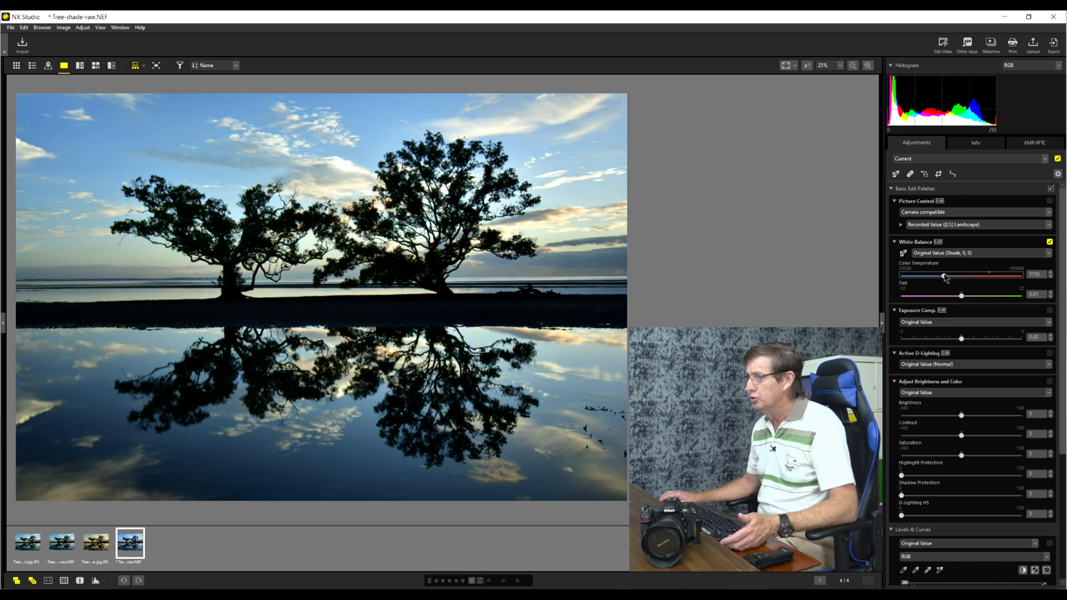
left_click_drag(963, 275, 949, 276)
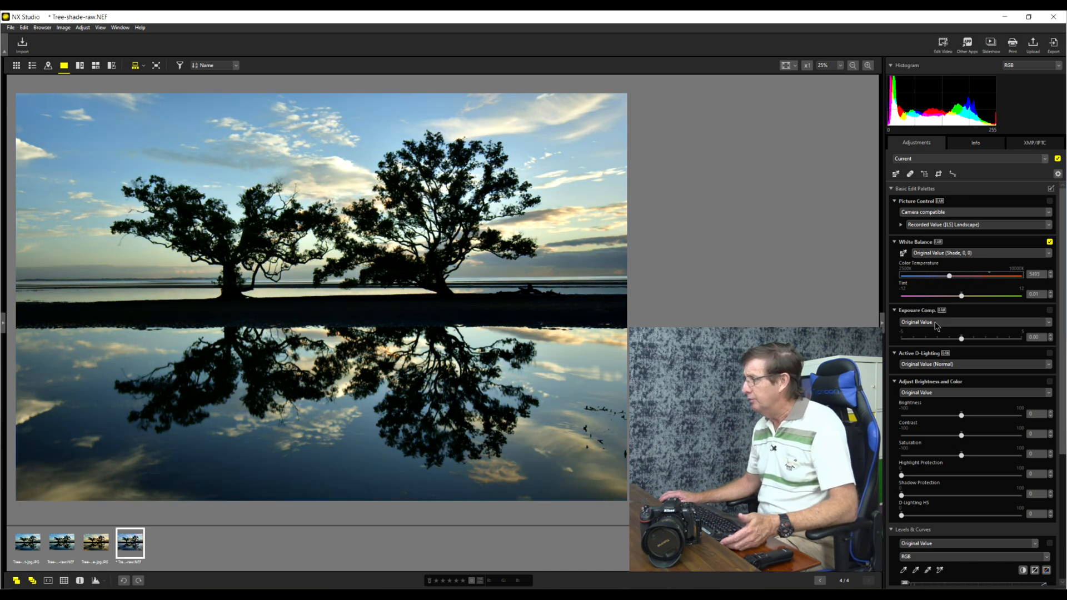
left_click_drag(980, 339, 944, 338)
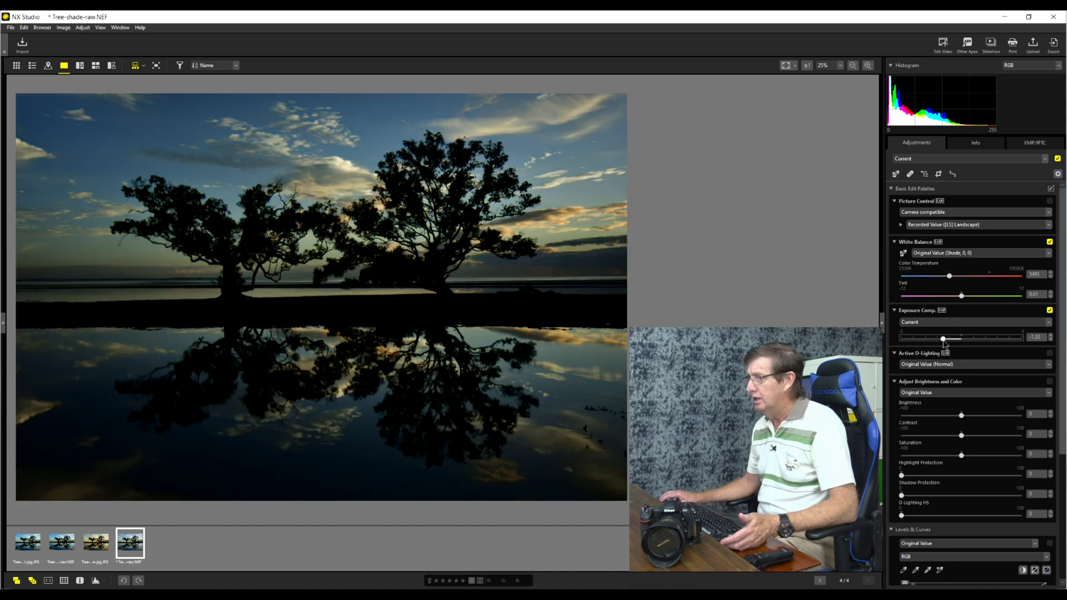
left_click_drag(943, 338, 973, 338)
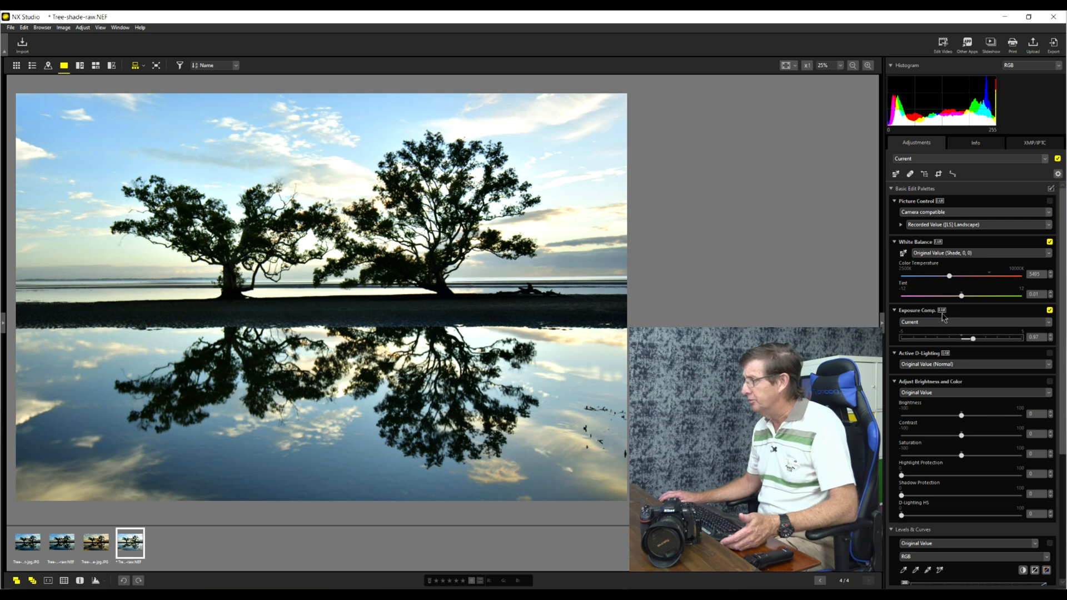
mouse_move(940, 255)
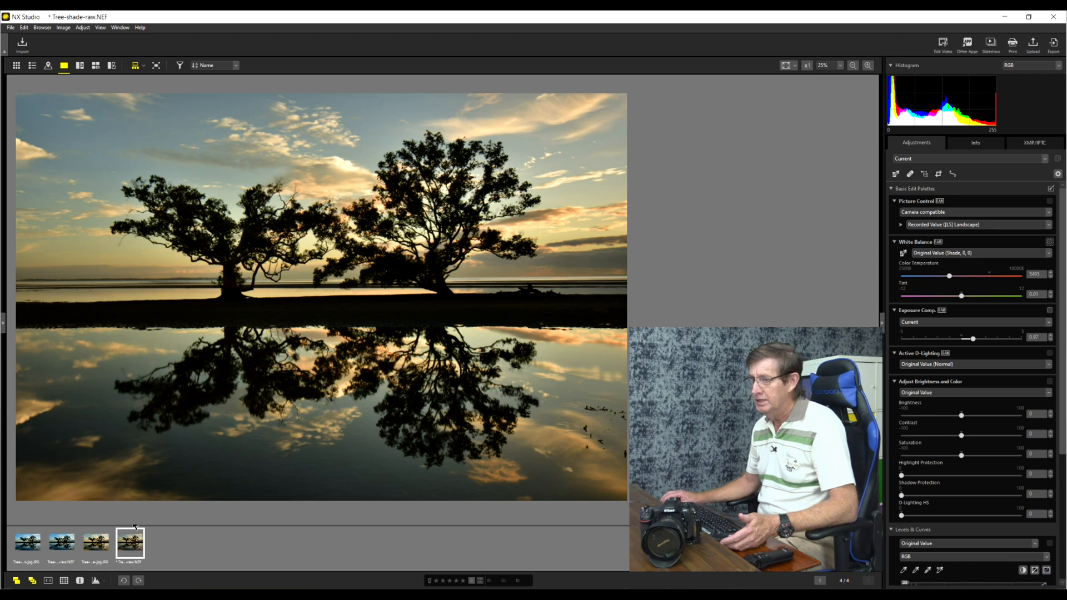
left_click(95, 547)
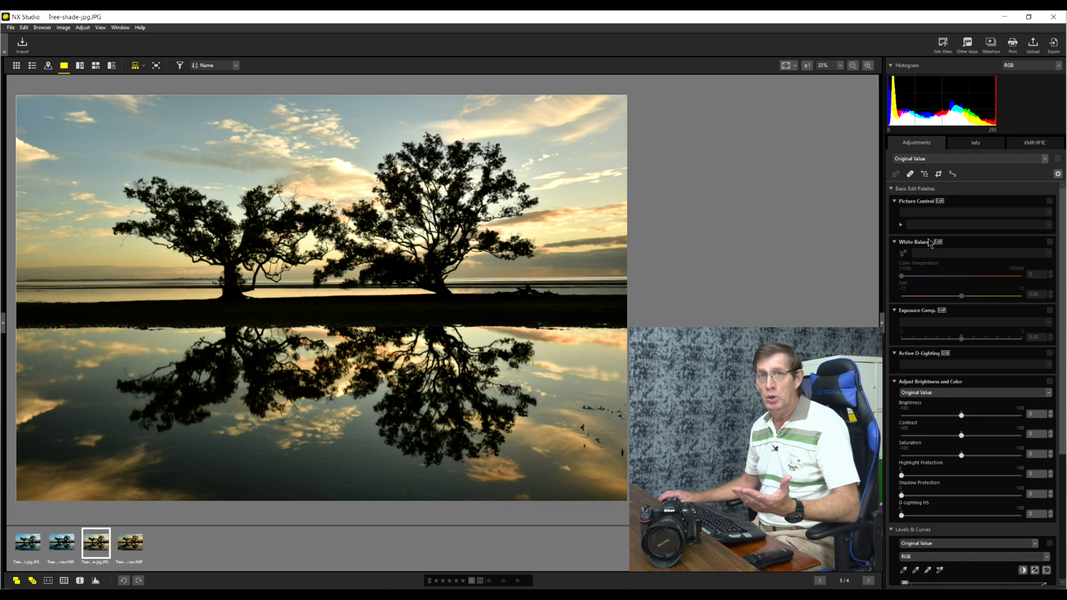
mouse_move(949, 313)
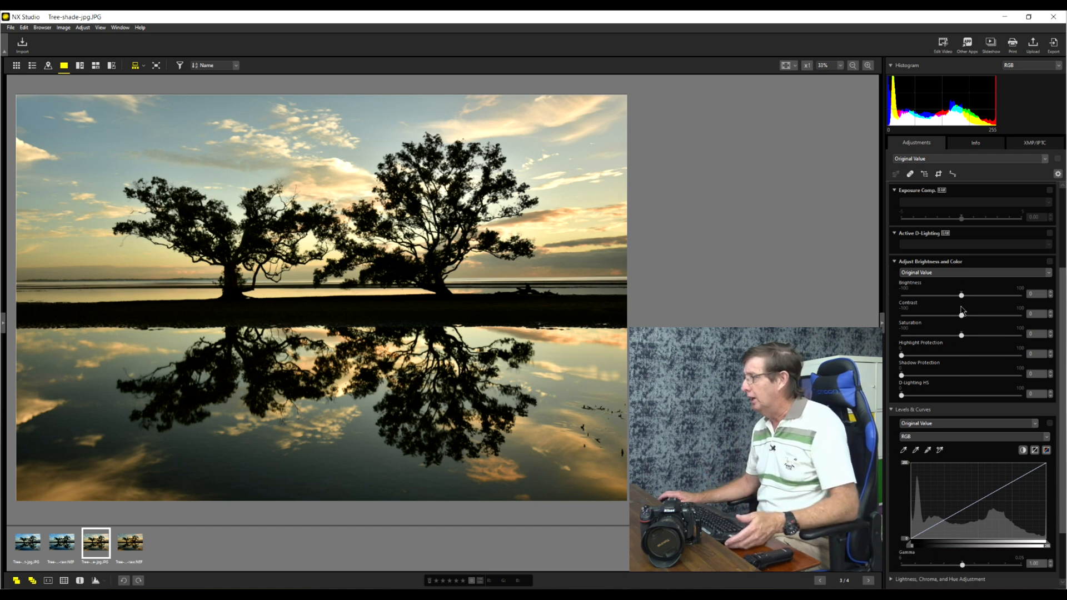
mouse_move(937, 329)
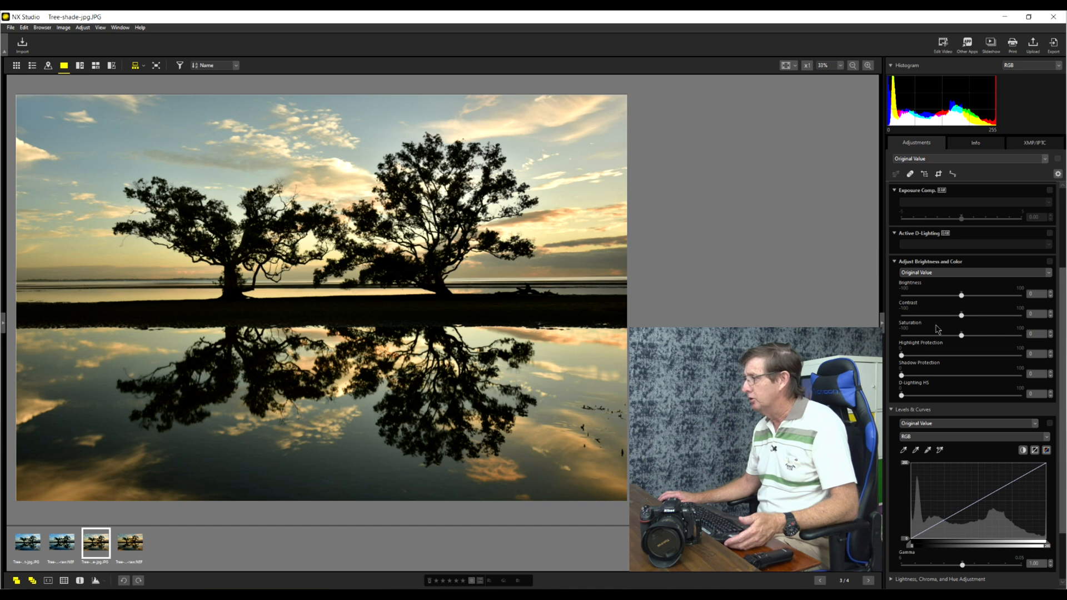
mouse_move(957, 340)
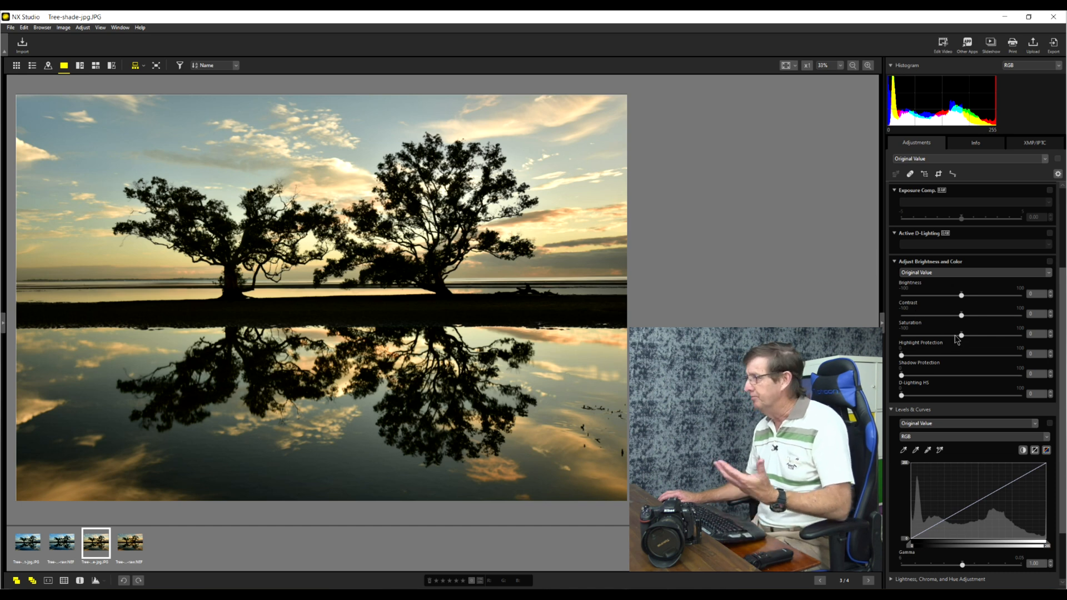
Raise the shade JPEG's saturation, highlight protection and shadow protection sliders
left_click_drag(961, 334, 957, 334)
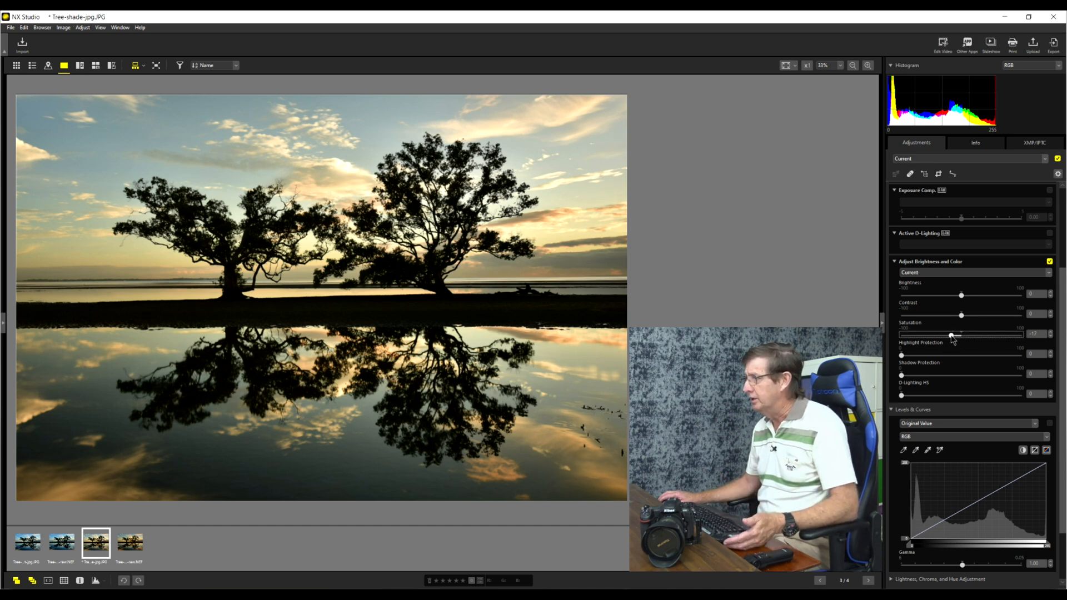
left_click_drag(953, 333, 944, 334)
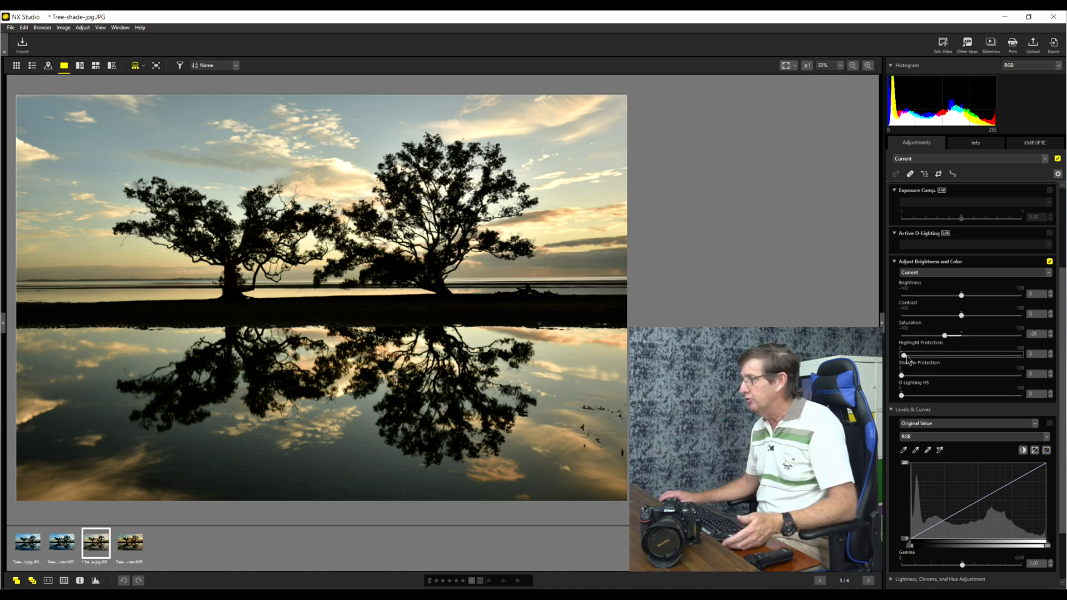
left_click_drag(903, 354, 952, 354)
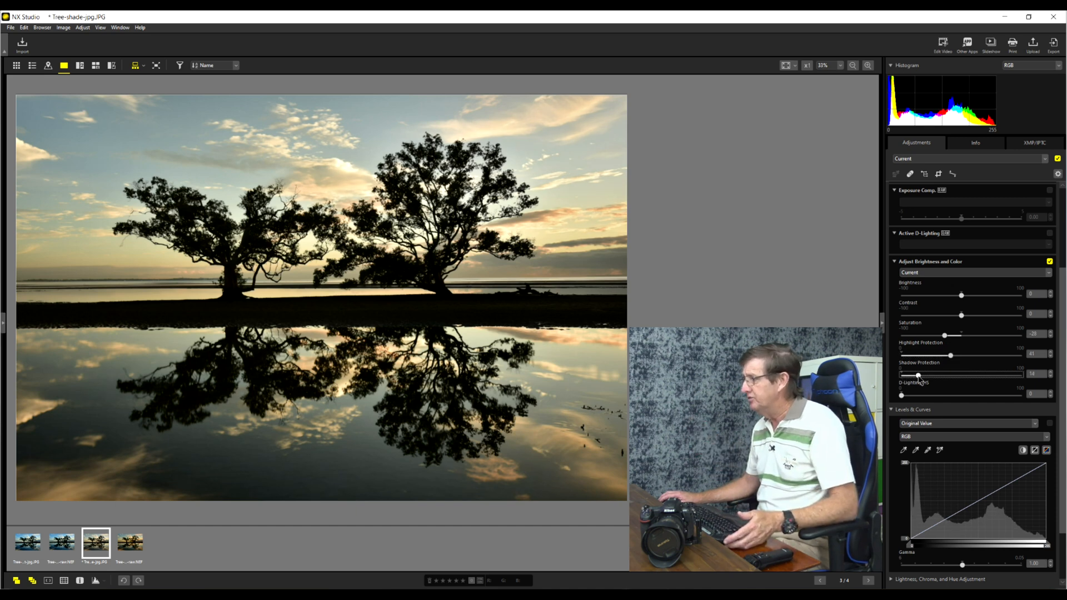
left_click_drag(917, 375, 947, 375)
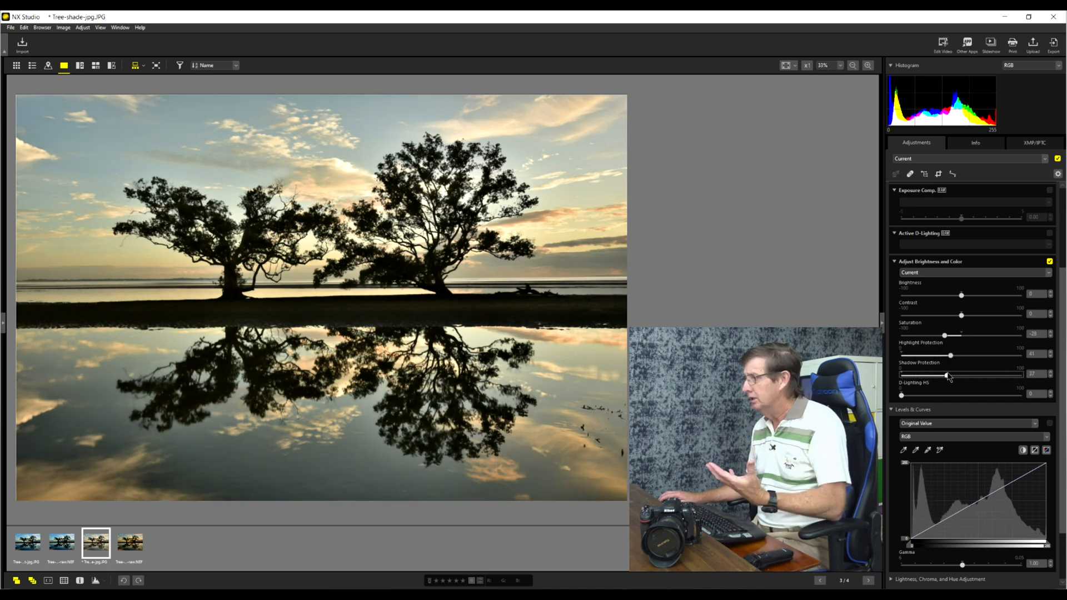
left_click_drag(944, 375, 958, 375)
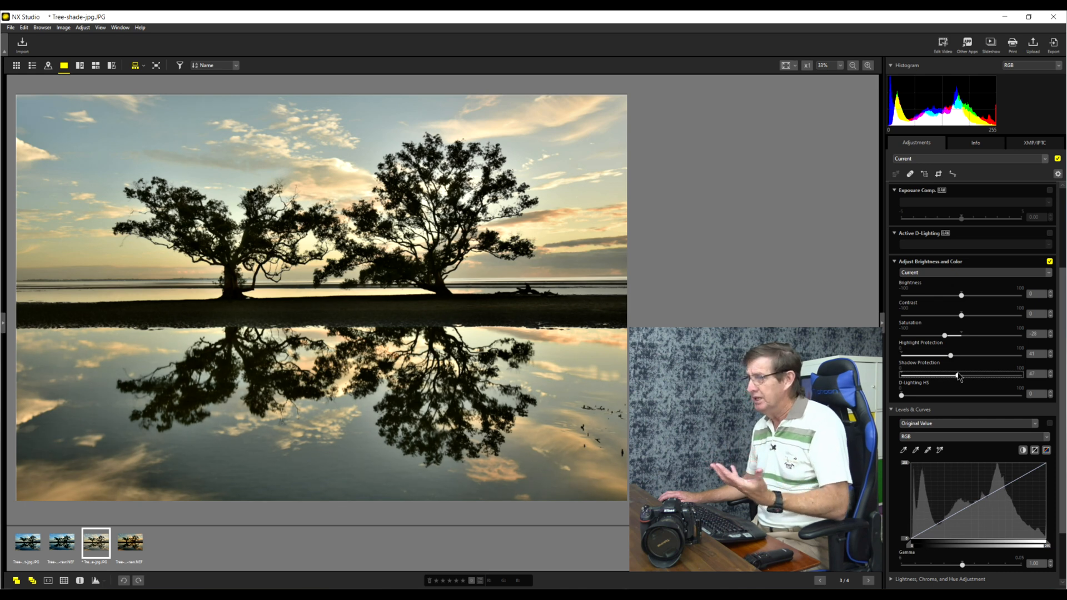
left_click_drag(957, 375, 972, 375)
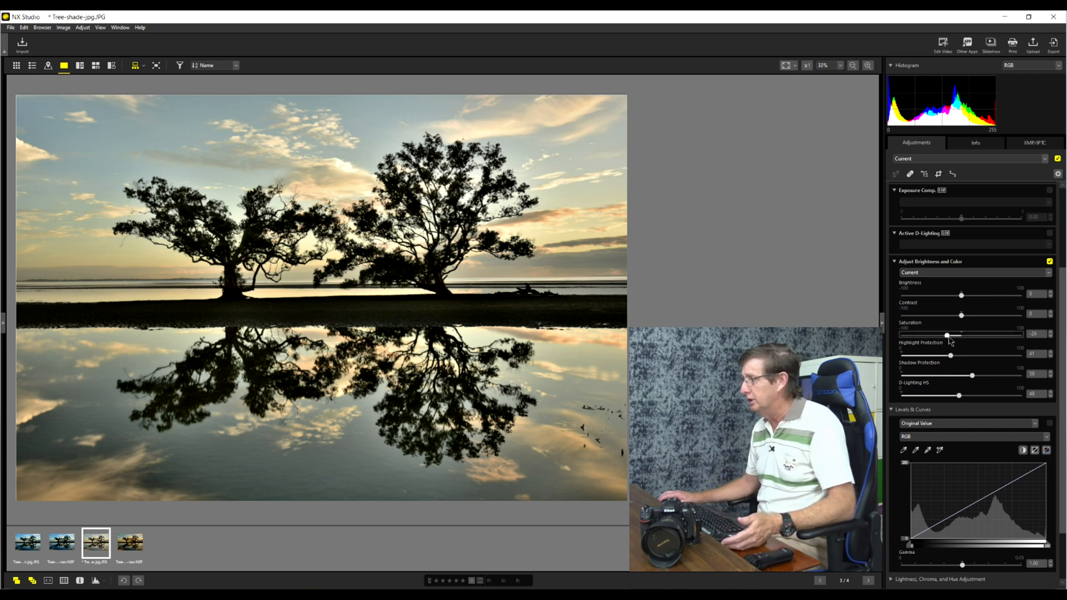
left_click_drag(946, 334, 958, 334)
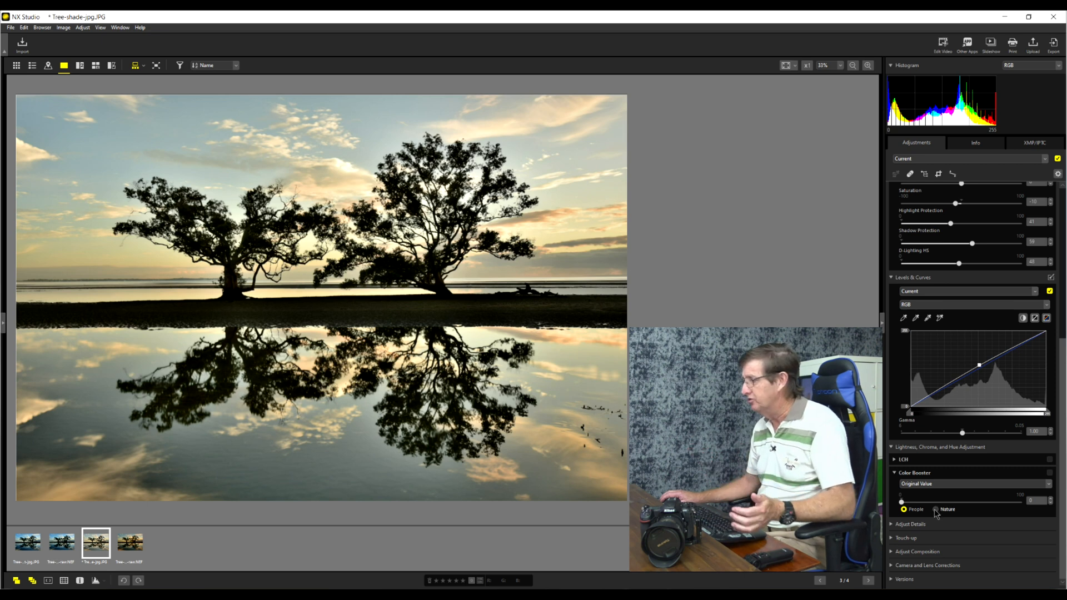
Set Color Booster to Nature mode on the shade JPEG
left_click(936, 509)
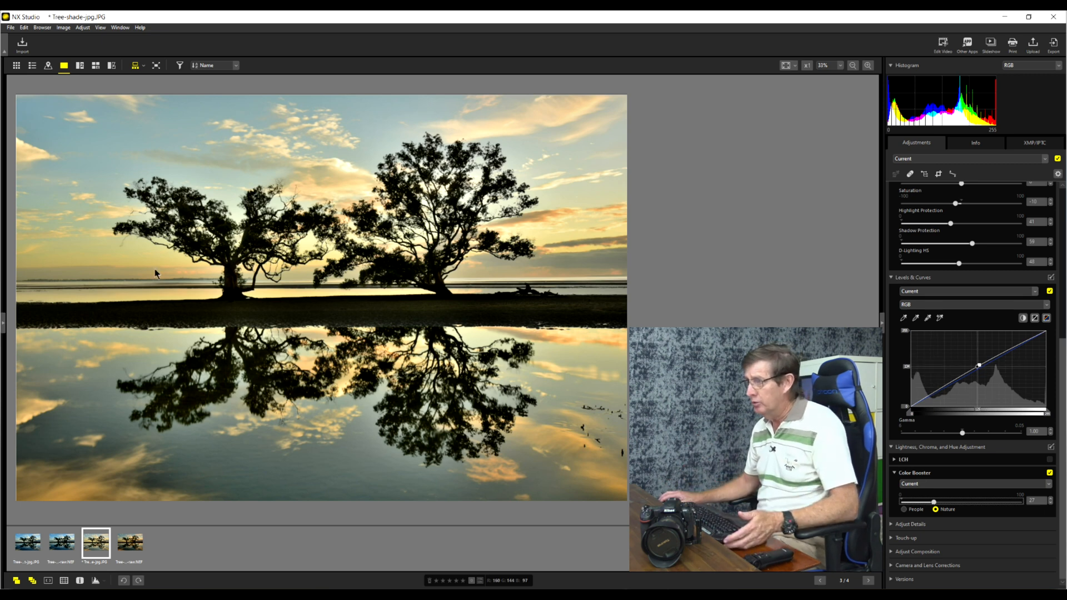
mouse_move(54, 275)
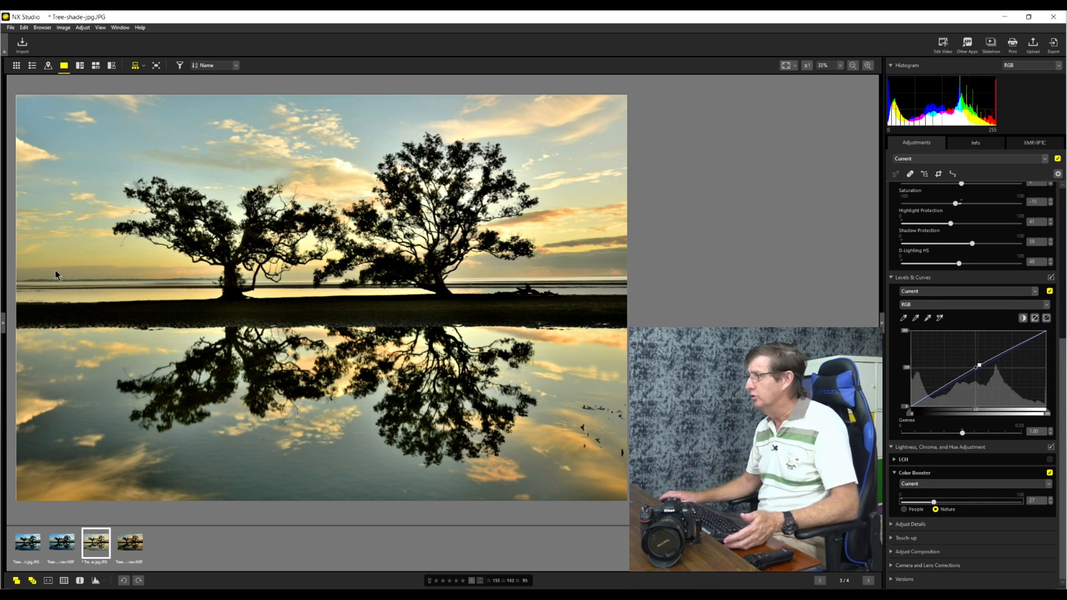